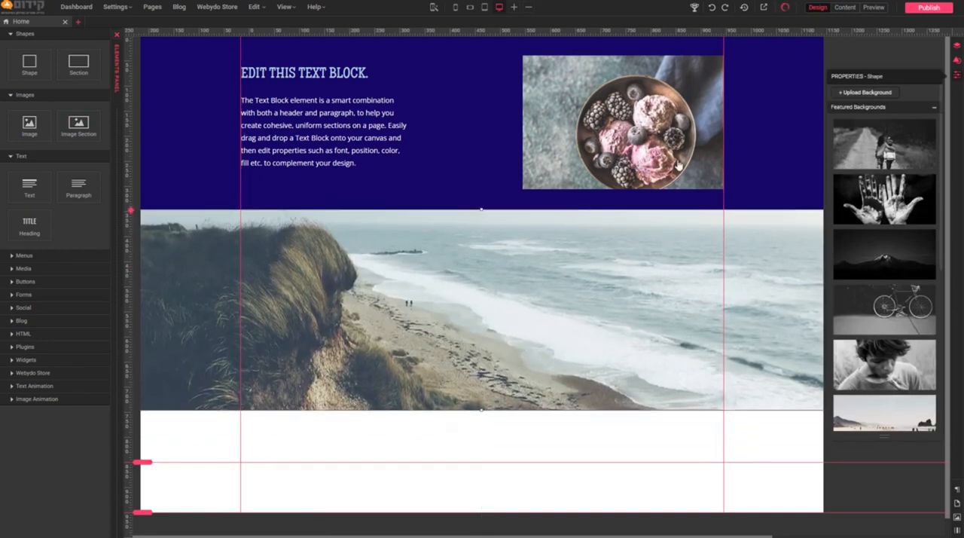
# - Select the lower beach section and swap its background for the cherries-on-a-plate image
pyautogui.click(865, 92)
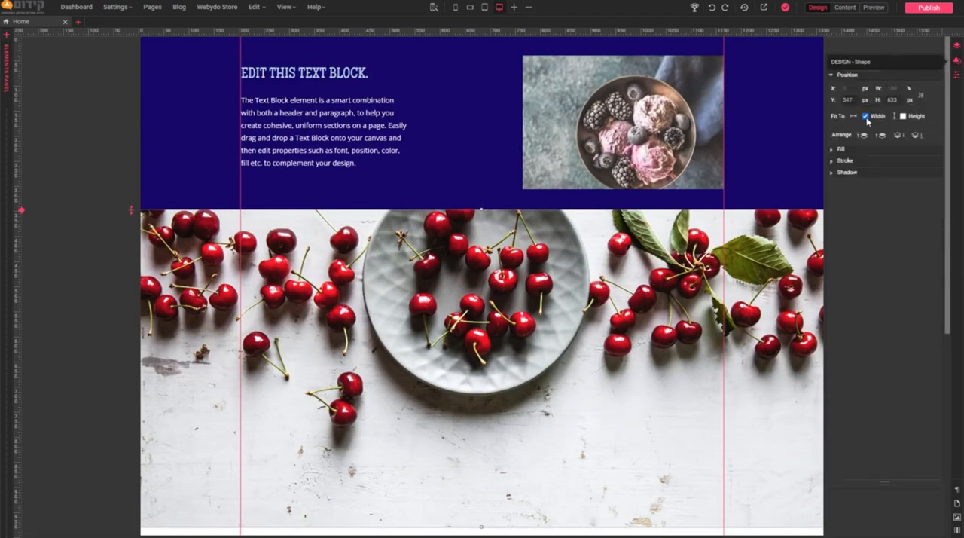
pyautogui.click(864, 115)
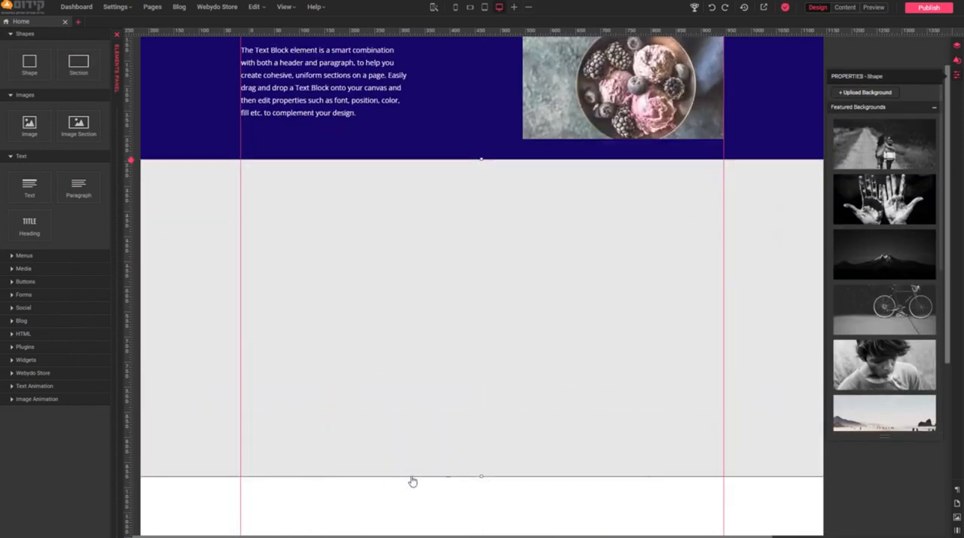
pyautogui.moveTo(639, 159)
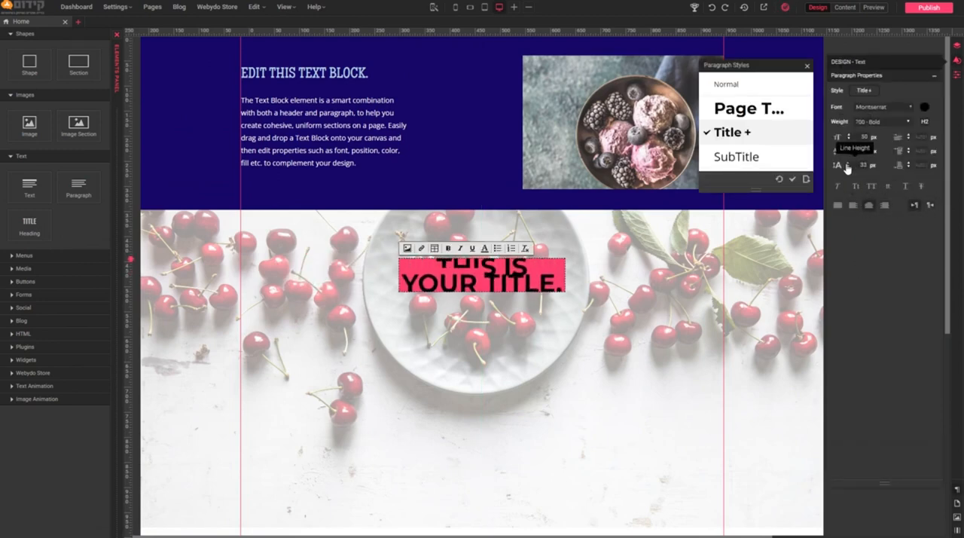
# - Restyle the title as plain dark bold uppercase text with the pink highlight removed
pyautogui.click(874, 106)
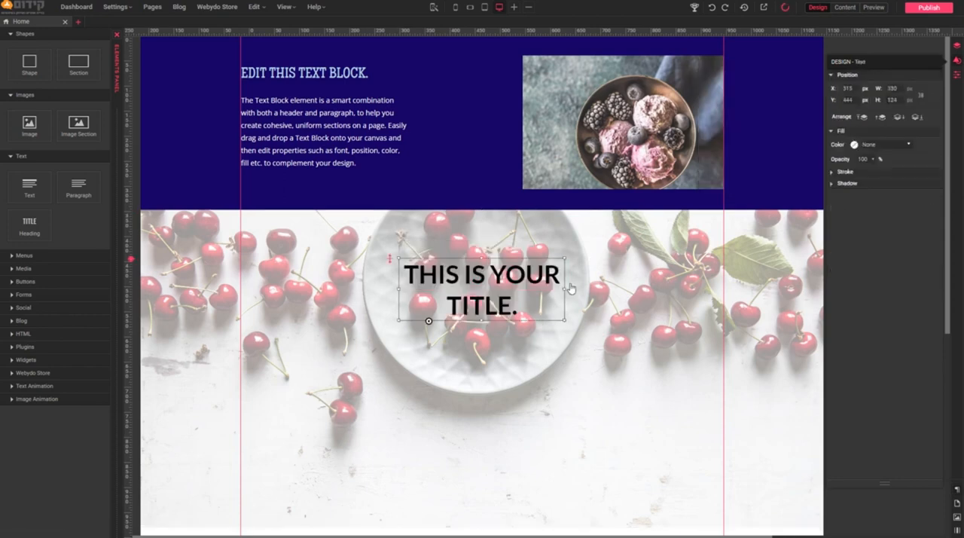
# - Widen the title onto one line and place a centred paragraph beneath it
pyautogui.moveTo(480, 289); pyautogui.dragTo(407, 301)
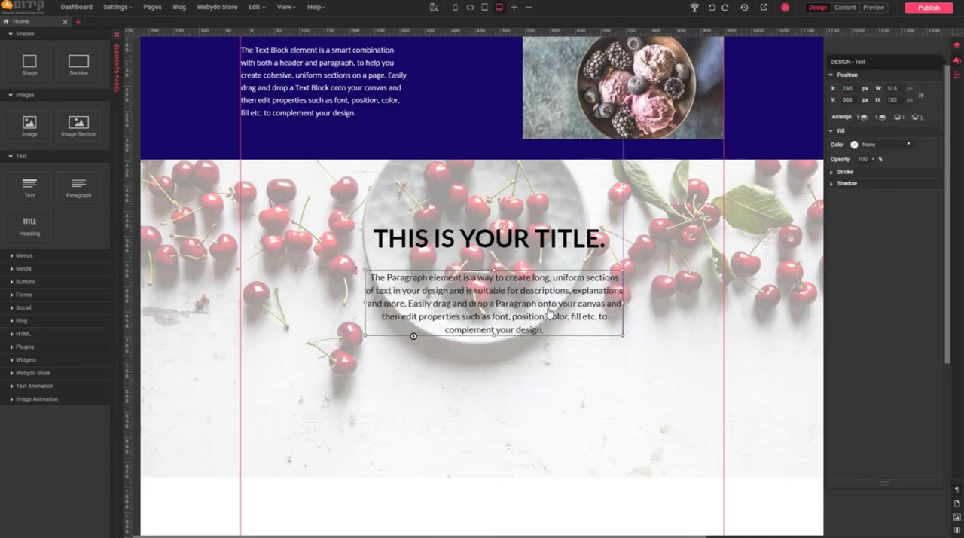
pyautogui.click(326, 332)
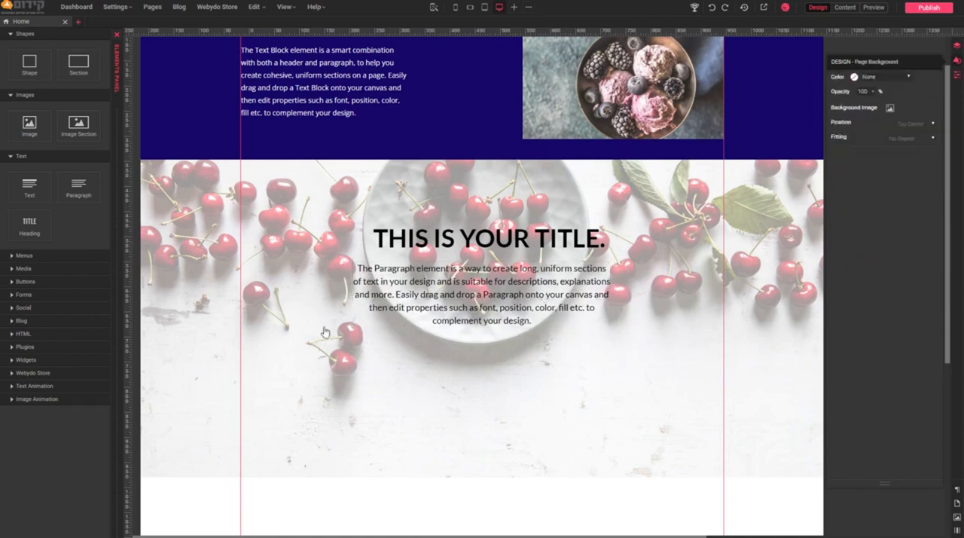